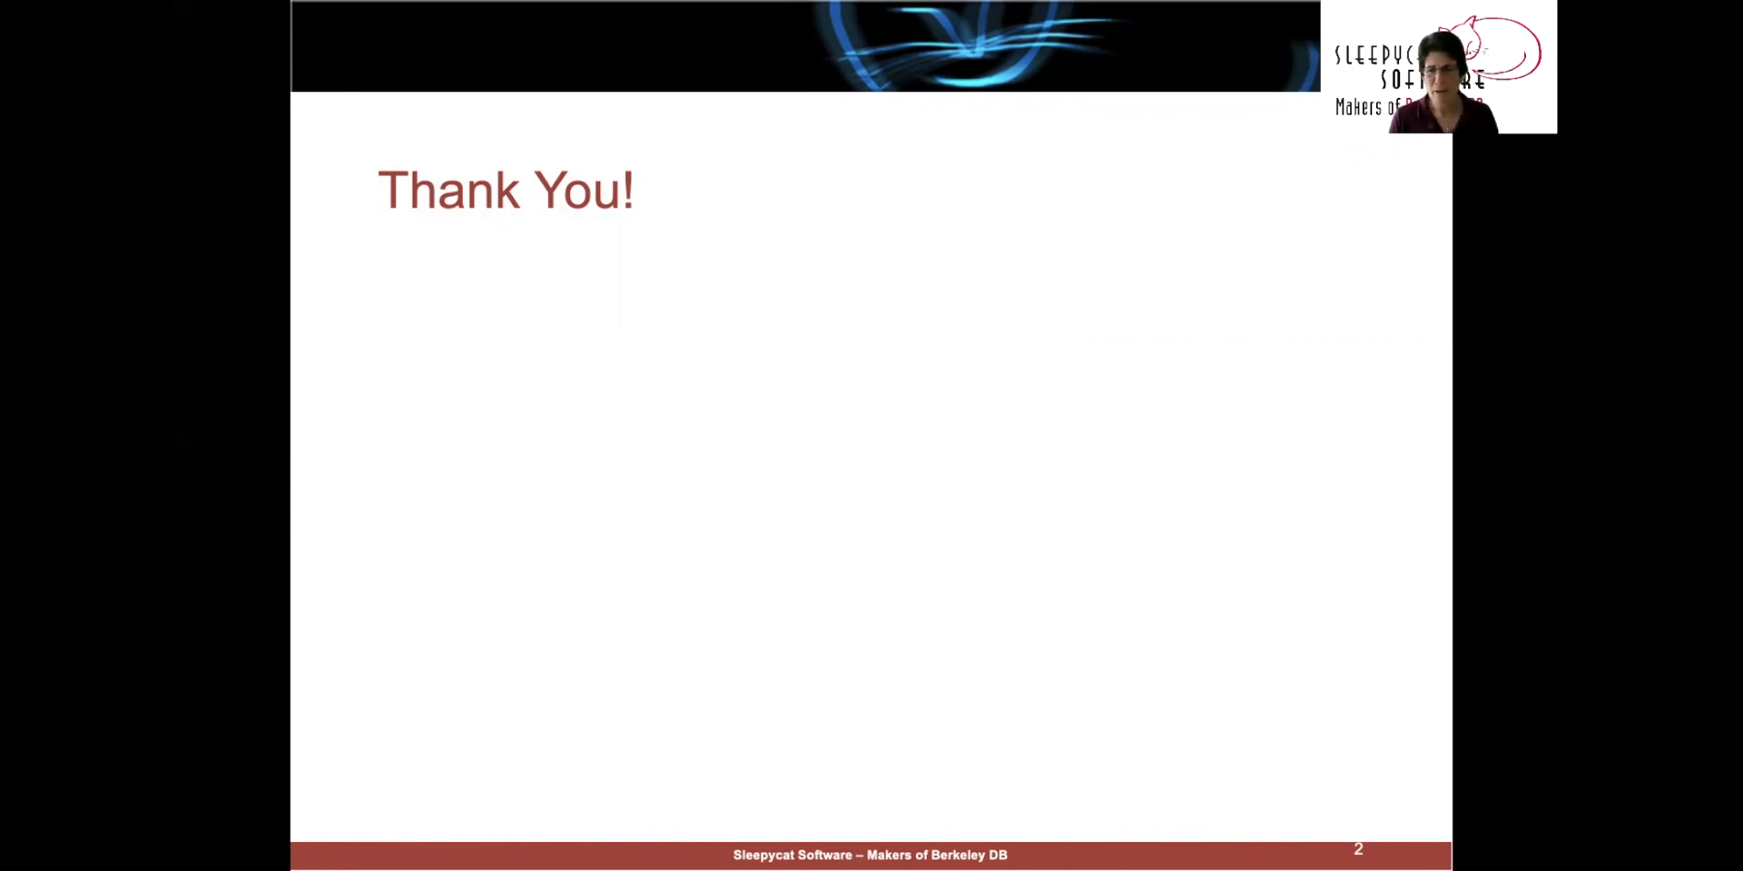
key(Right)
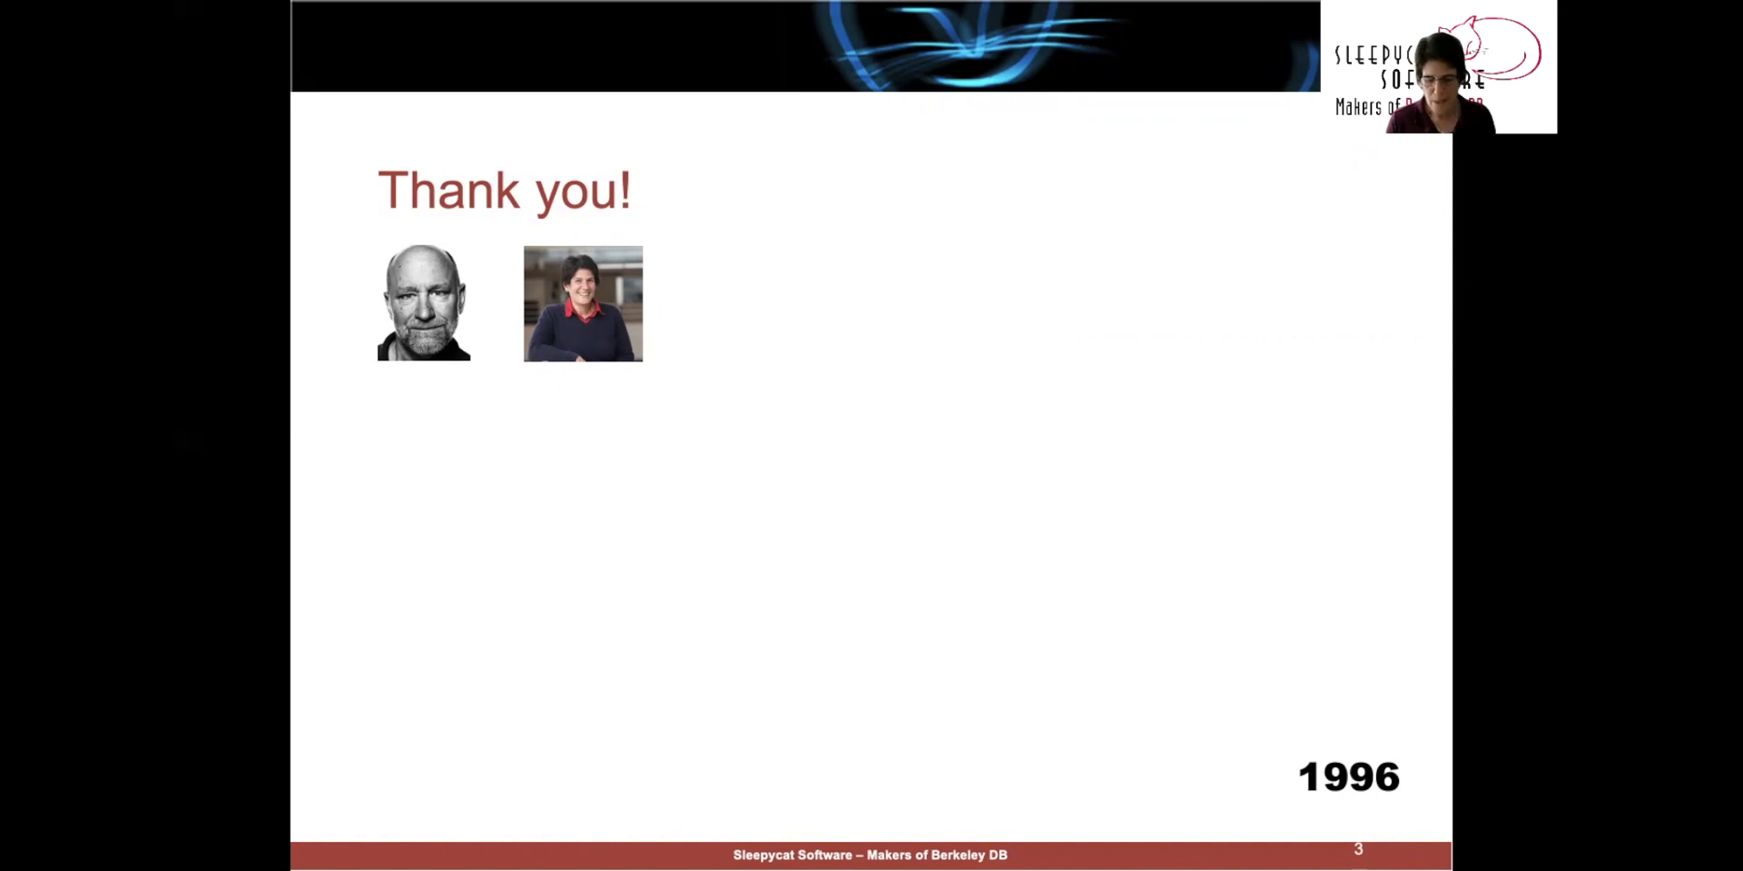
key(right)
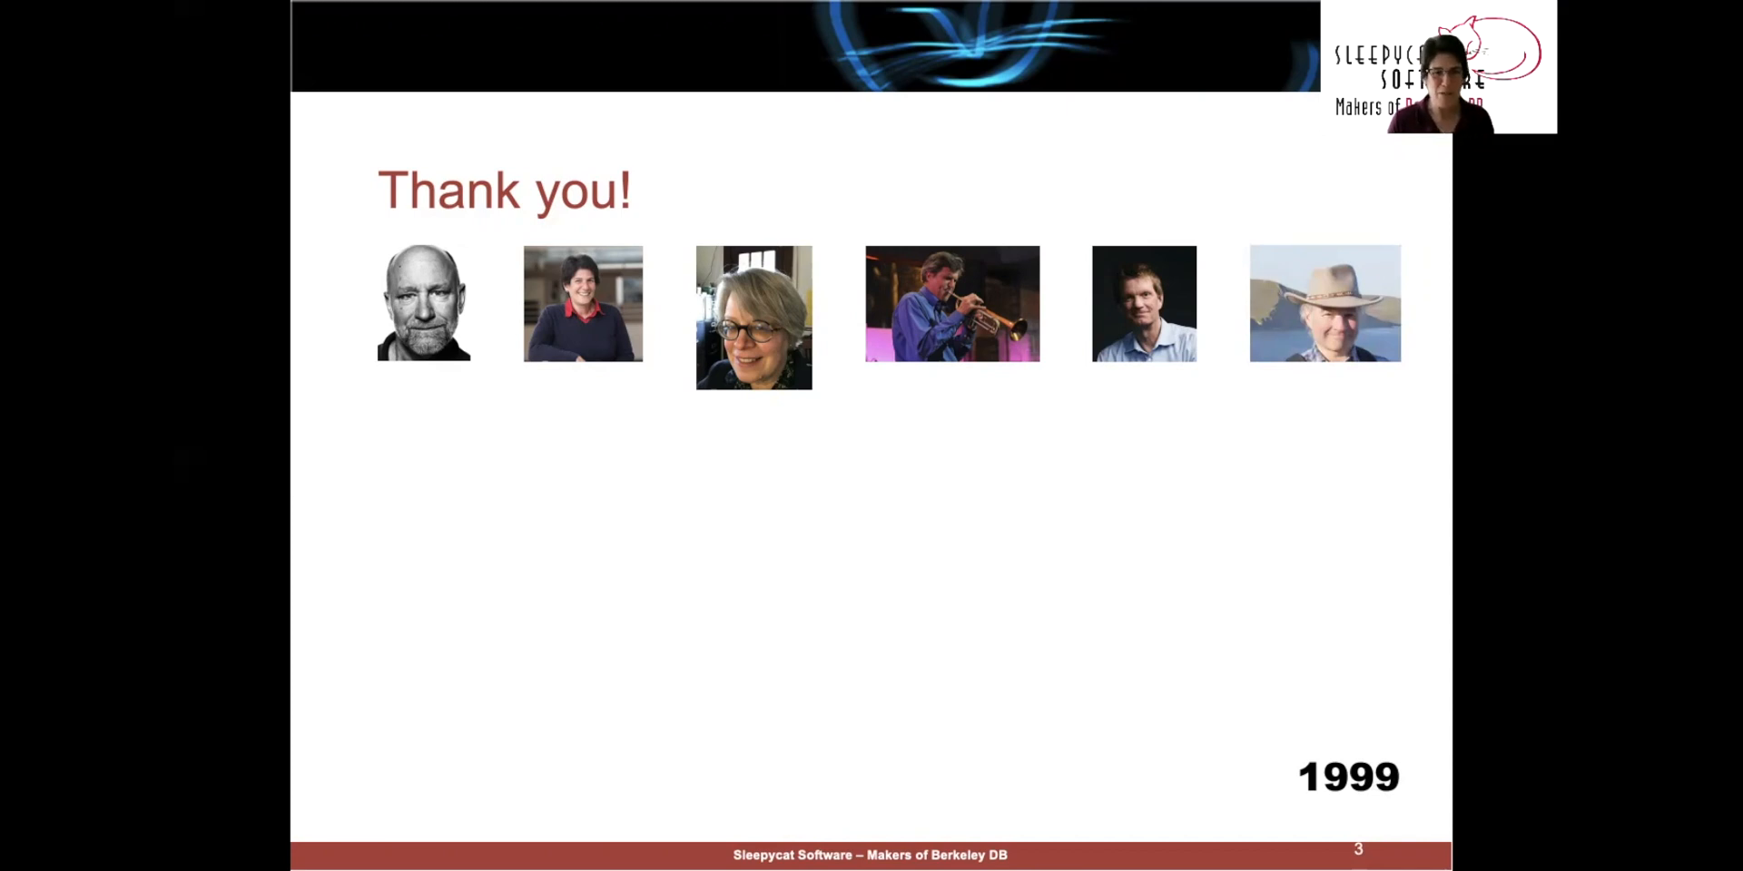
key(right)
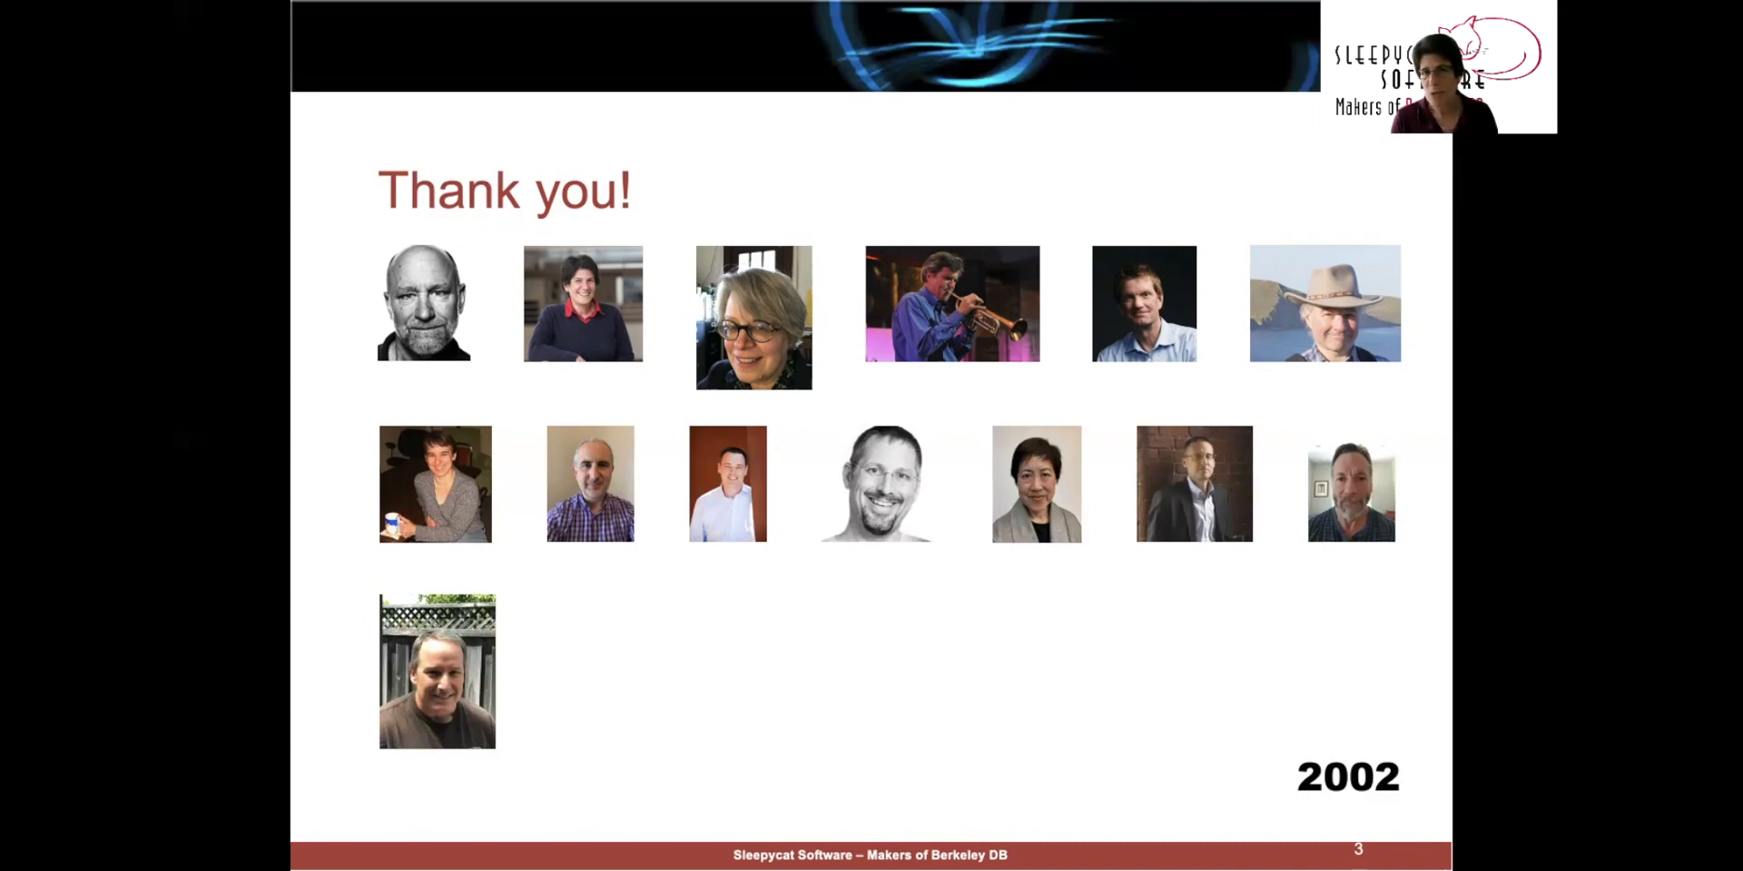
key(Right)
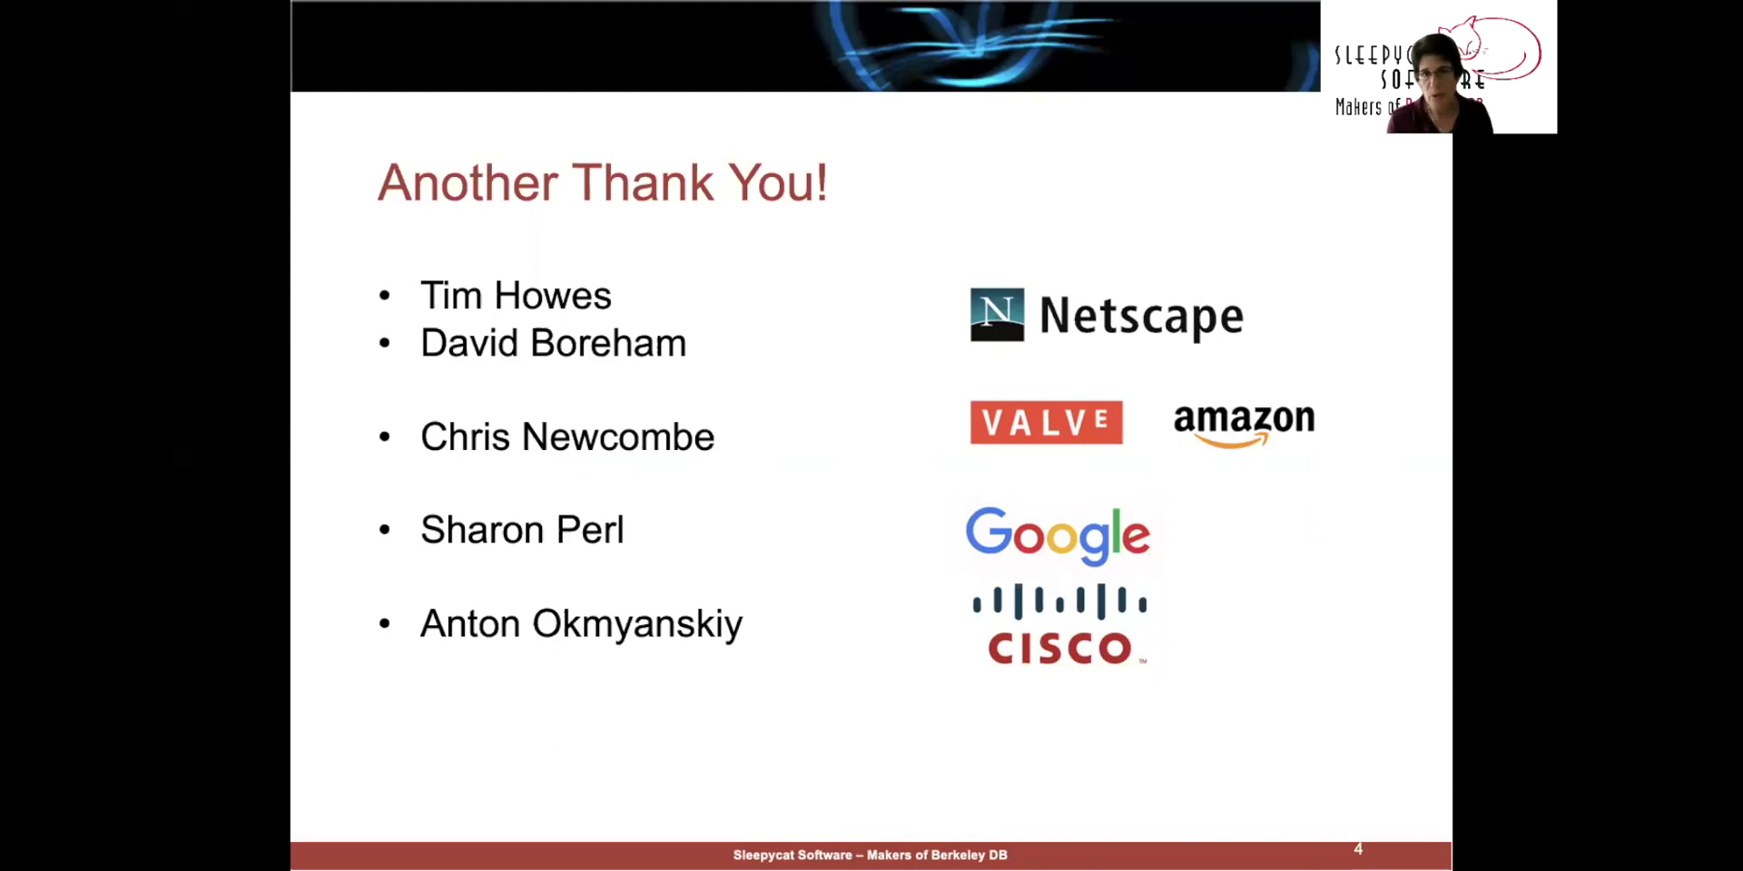
key(right)
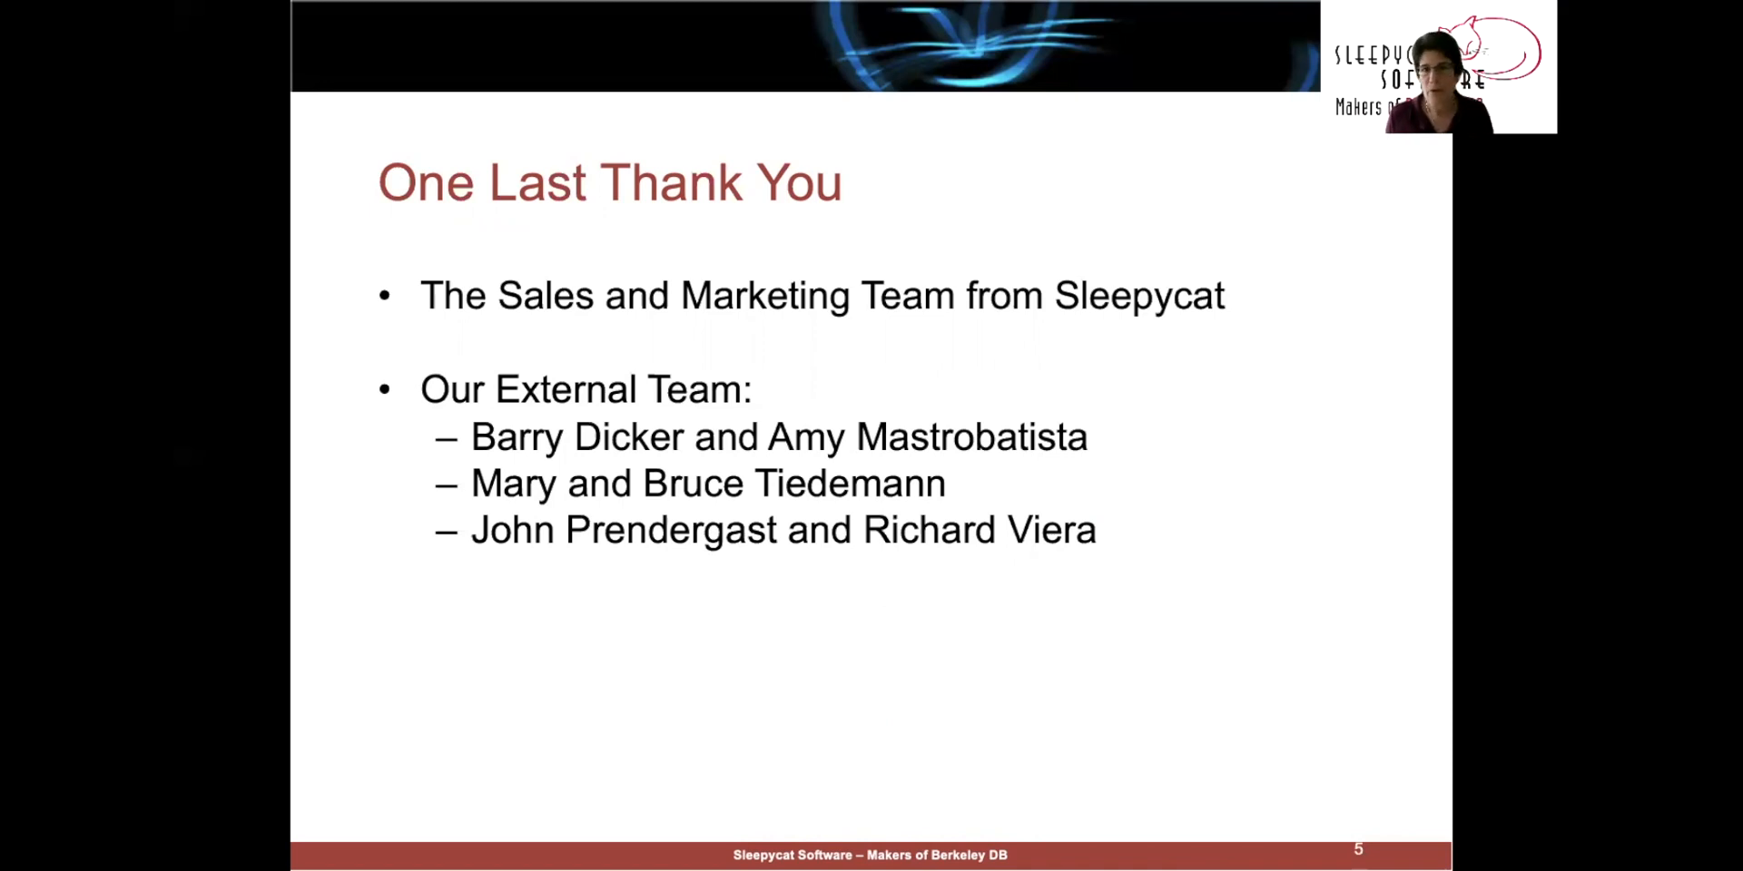
key(Right)
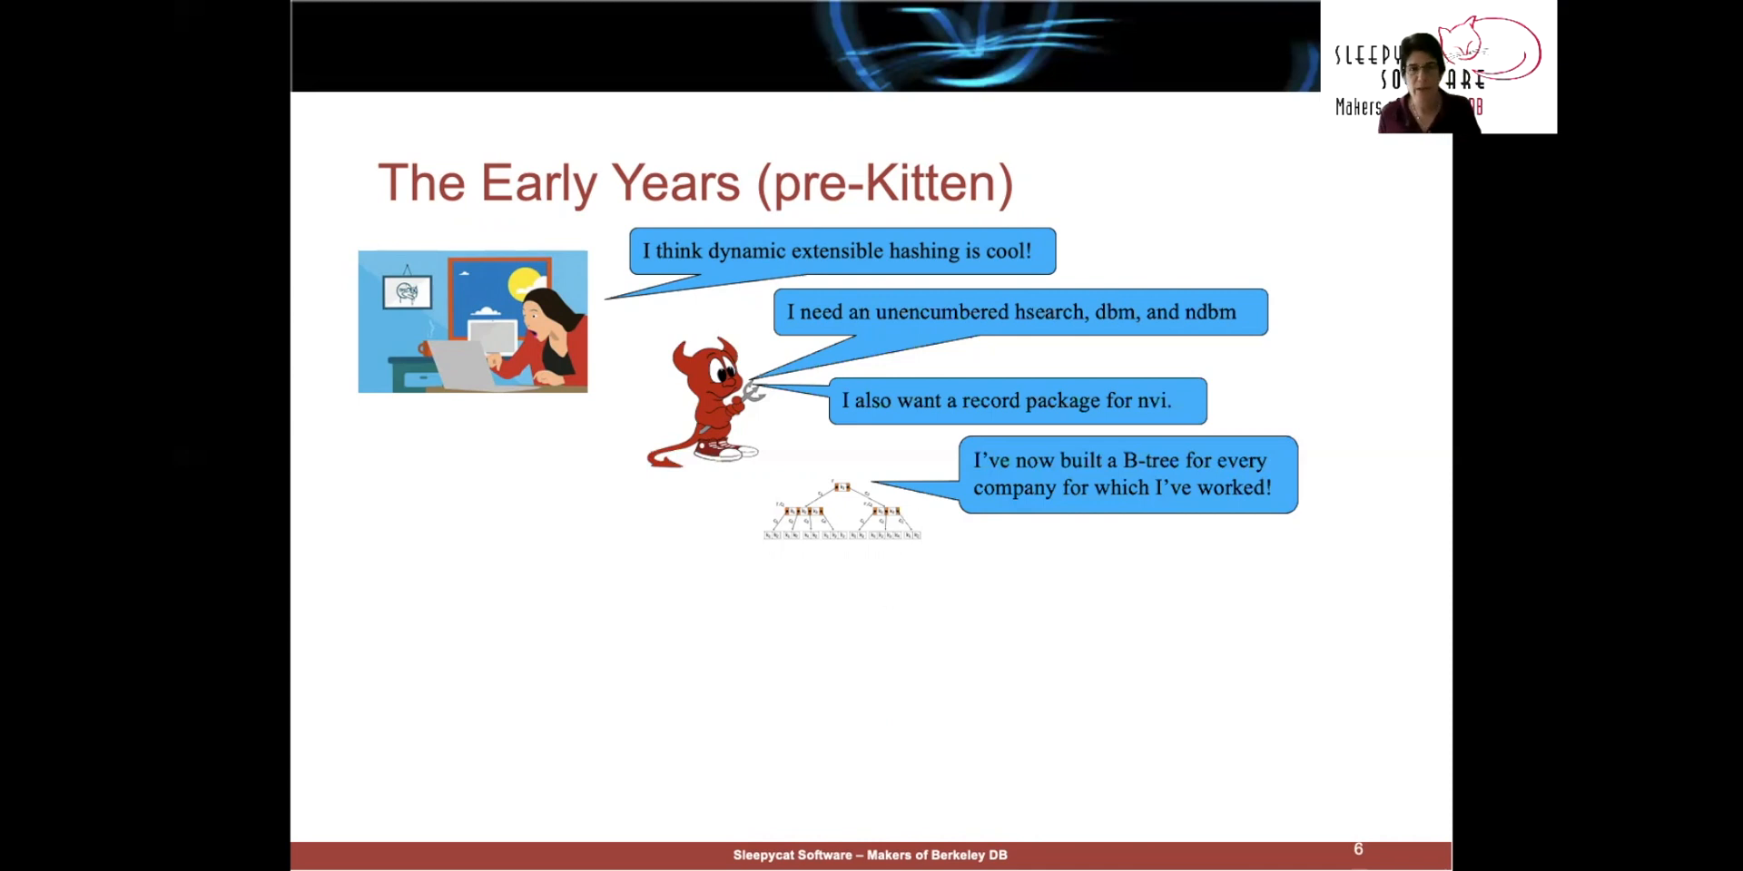
key(Right)
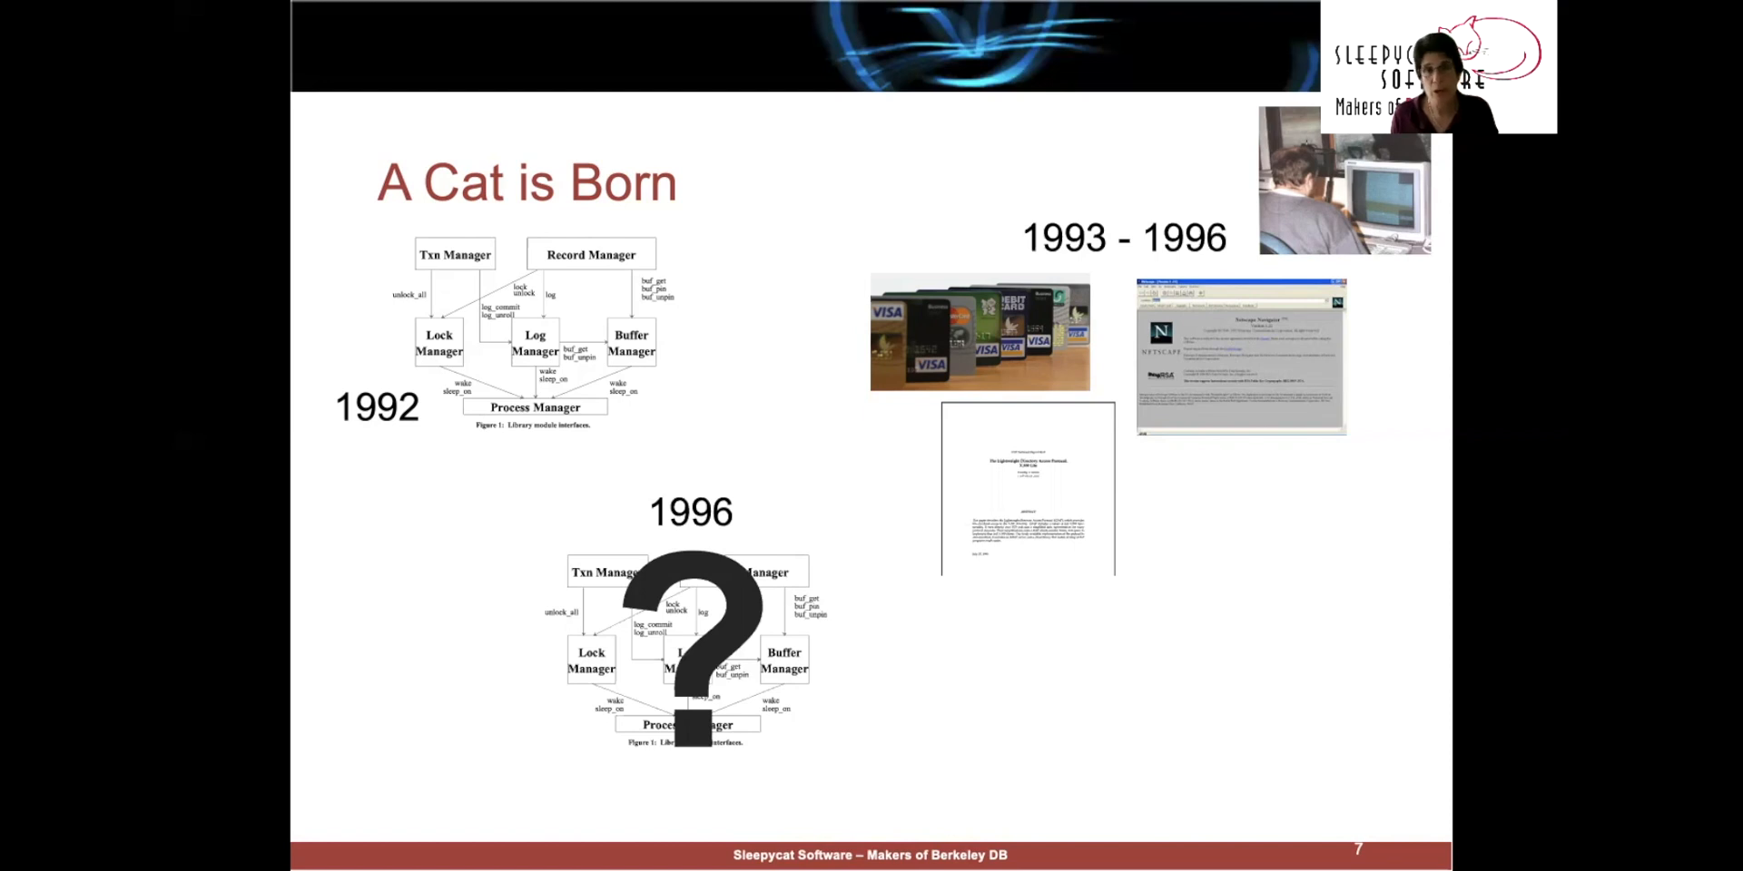
key(Right)
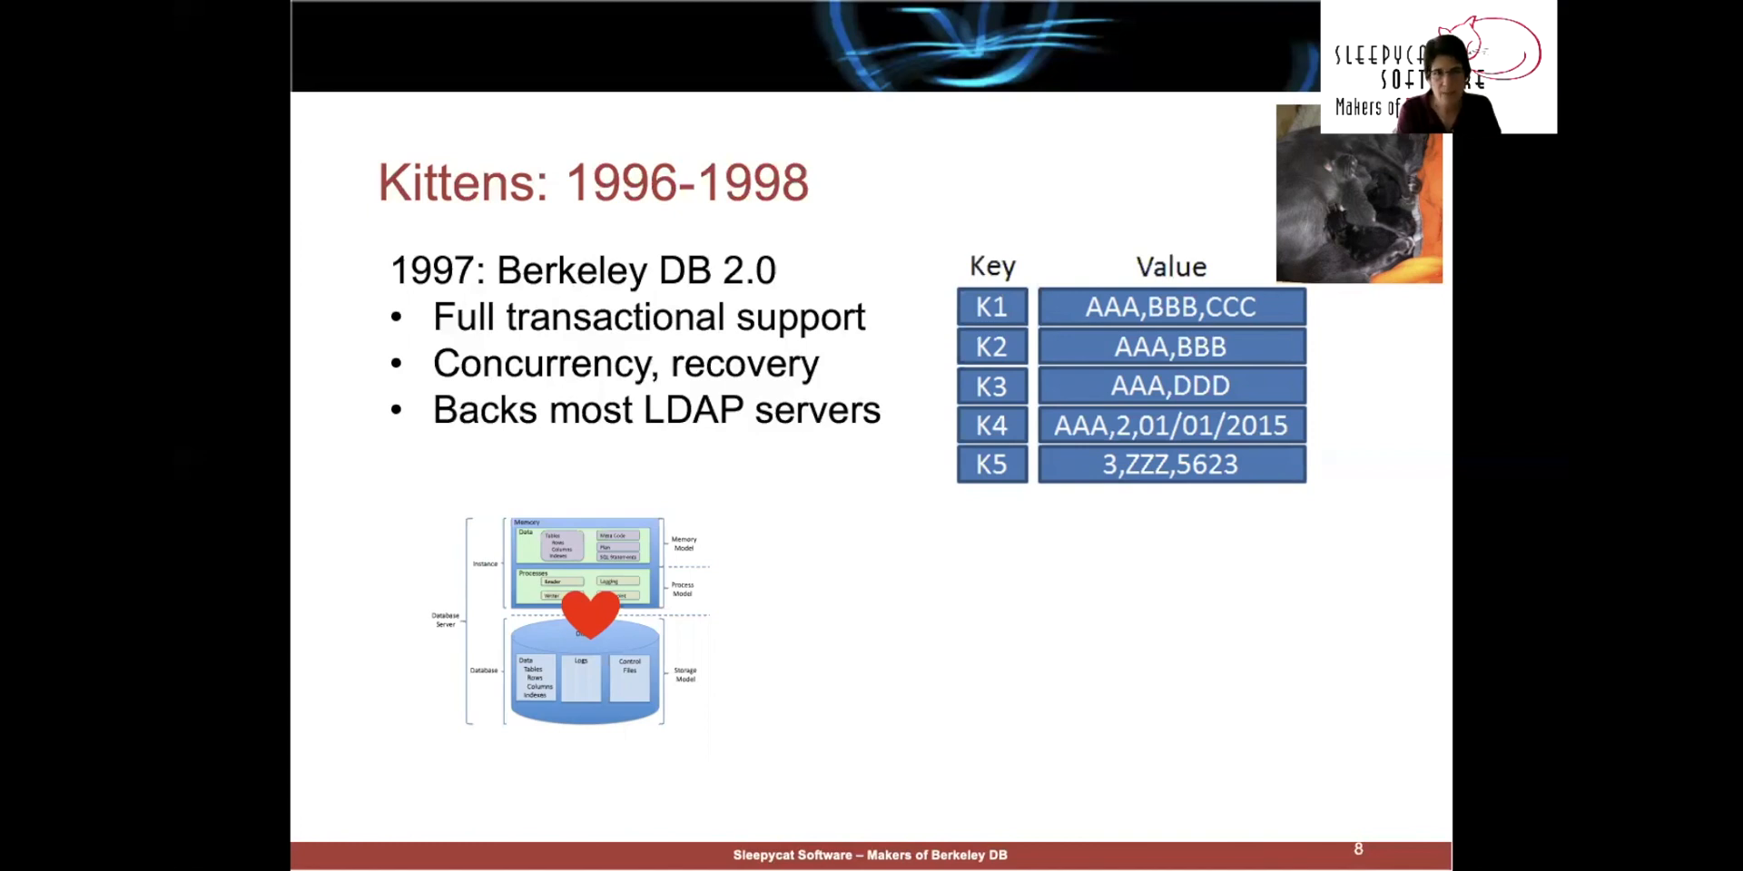
key(Right)
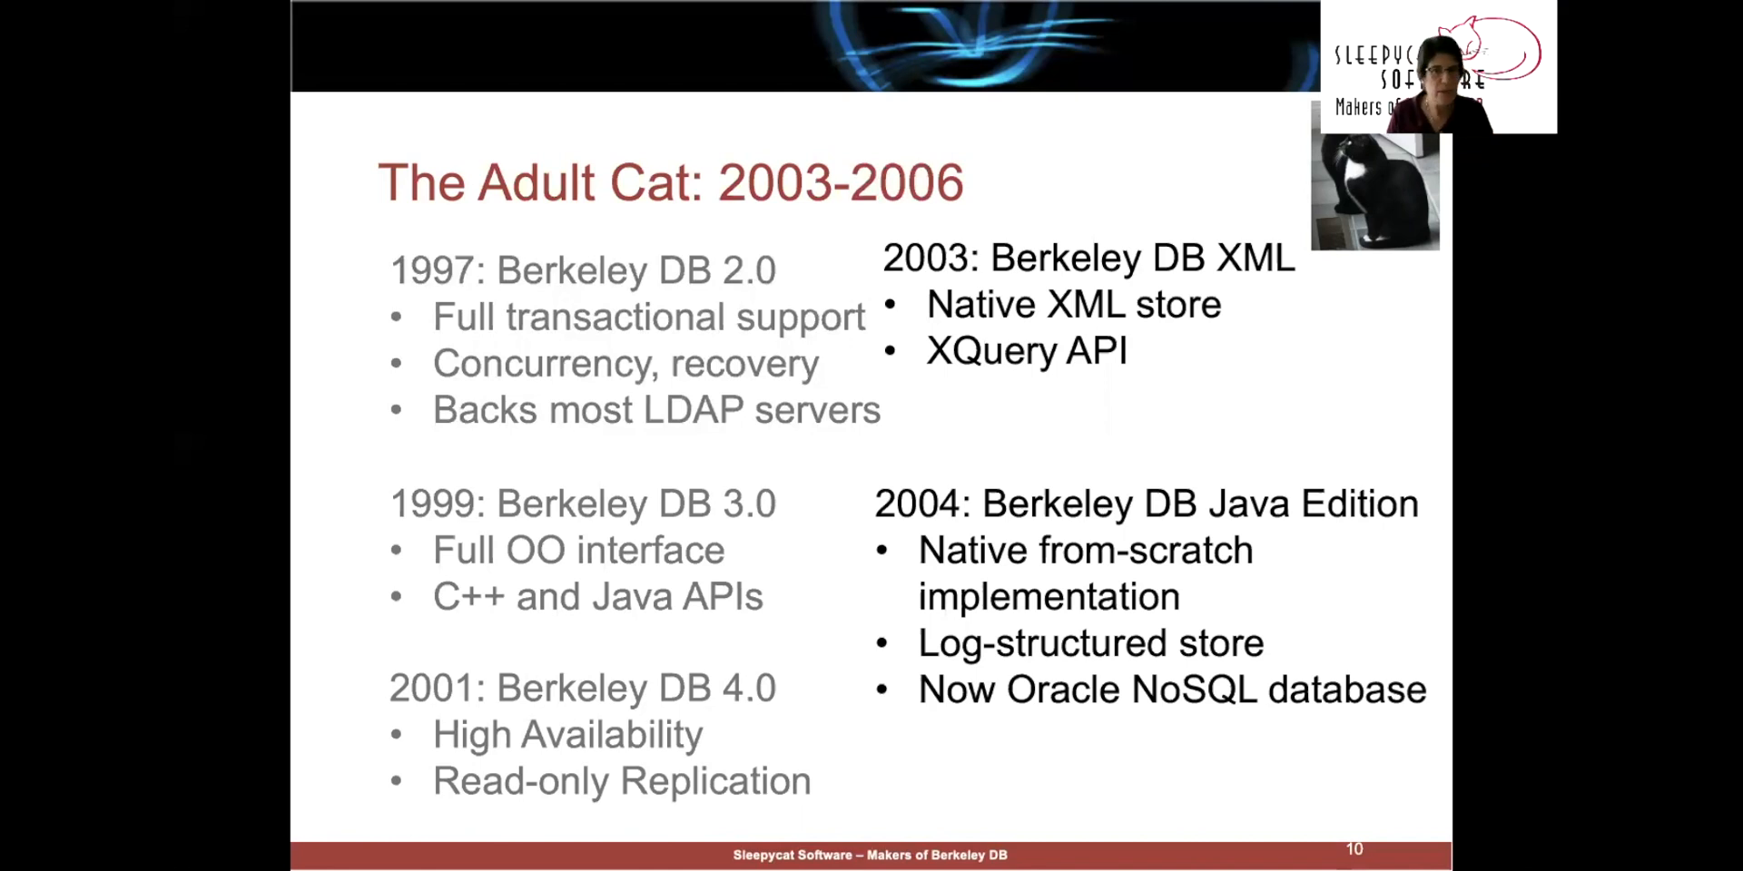
key(Right)
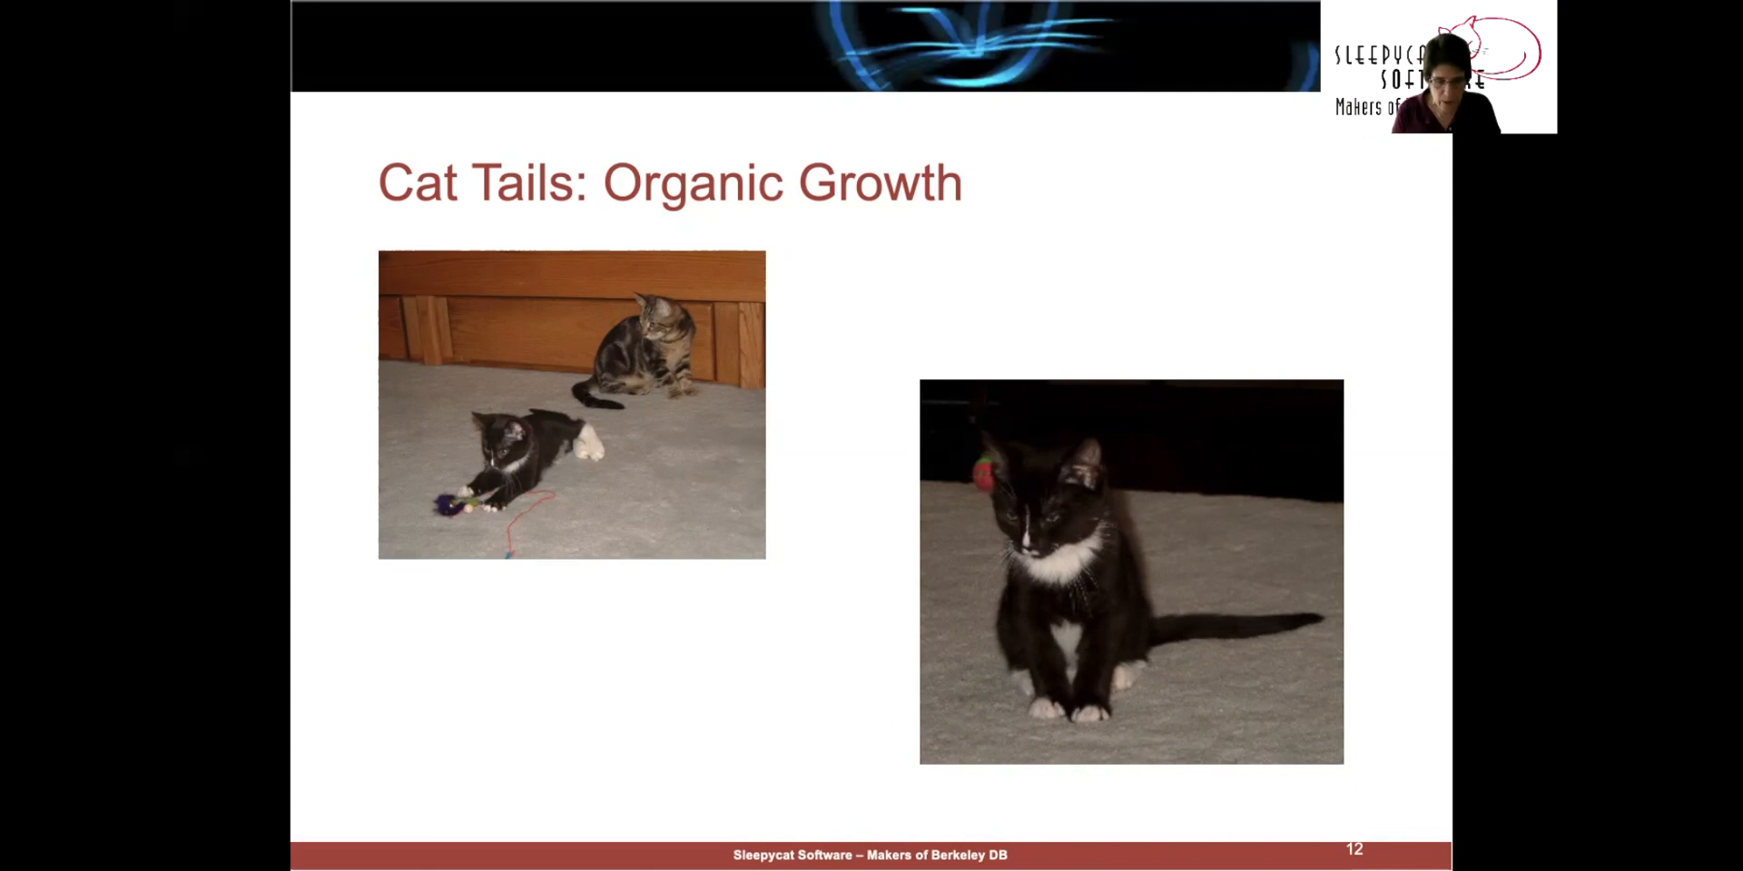
key(Right)
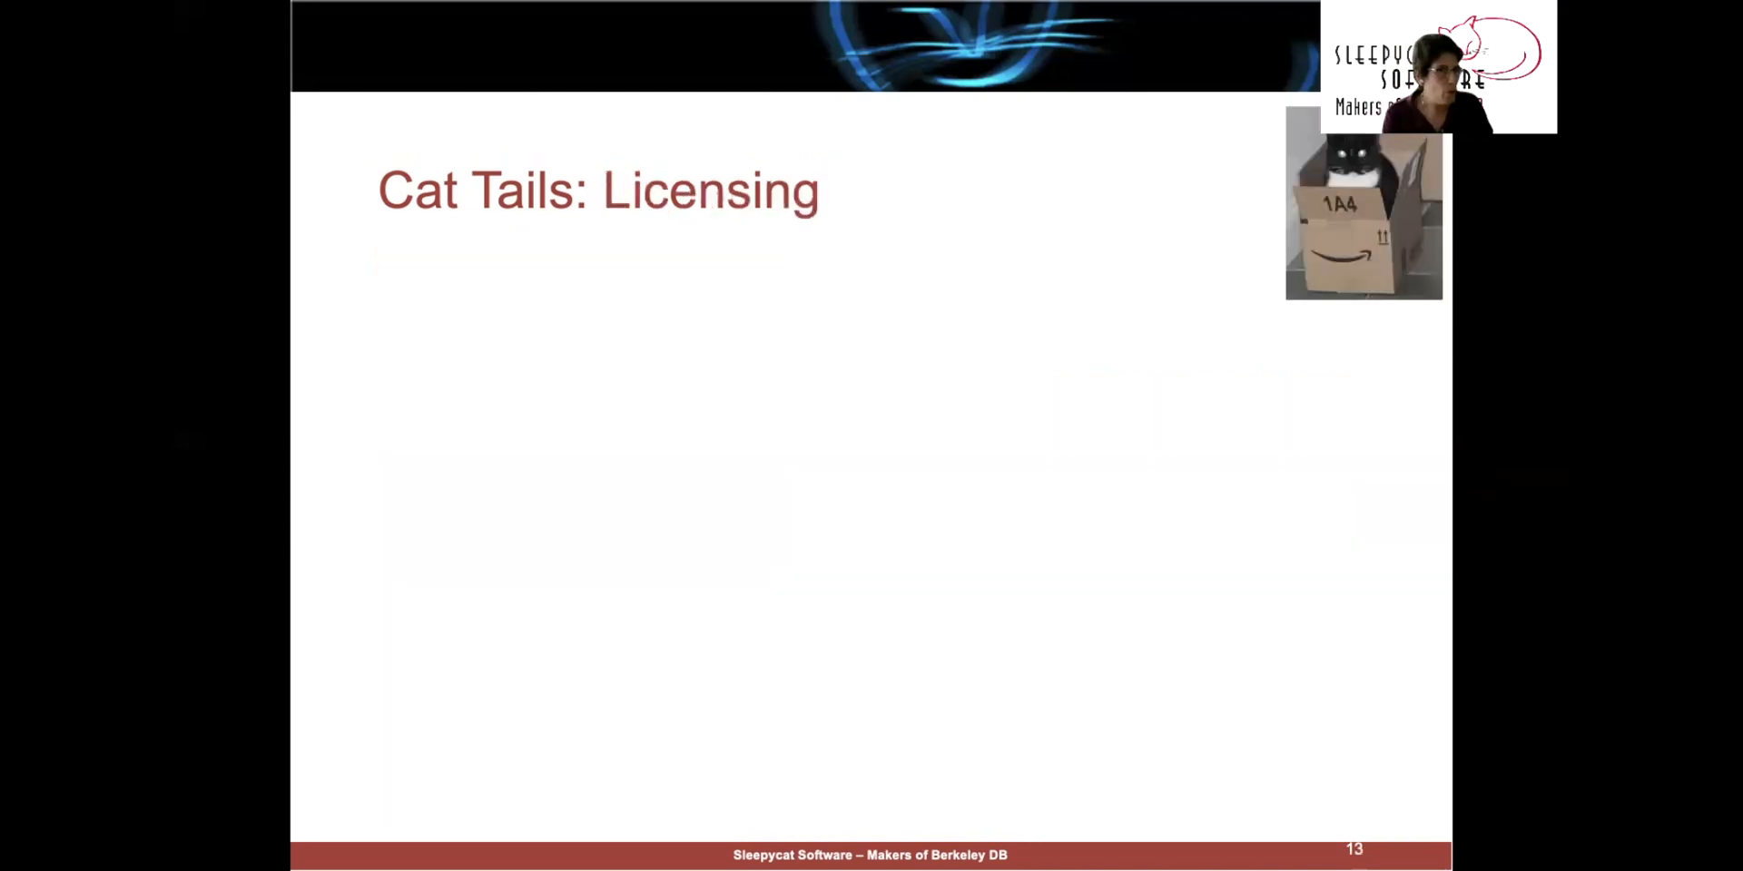